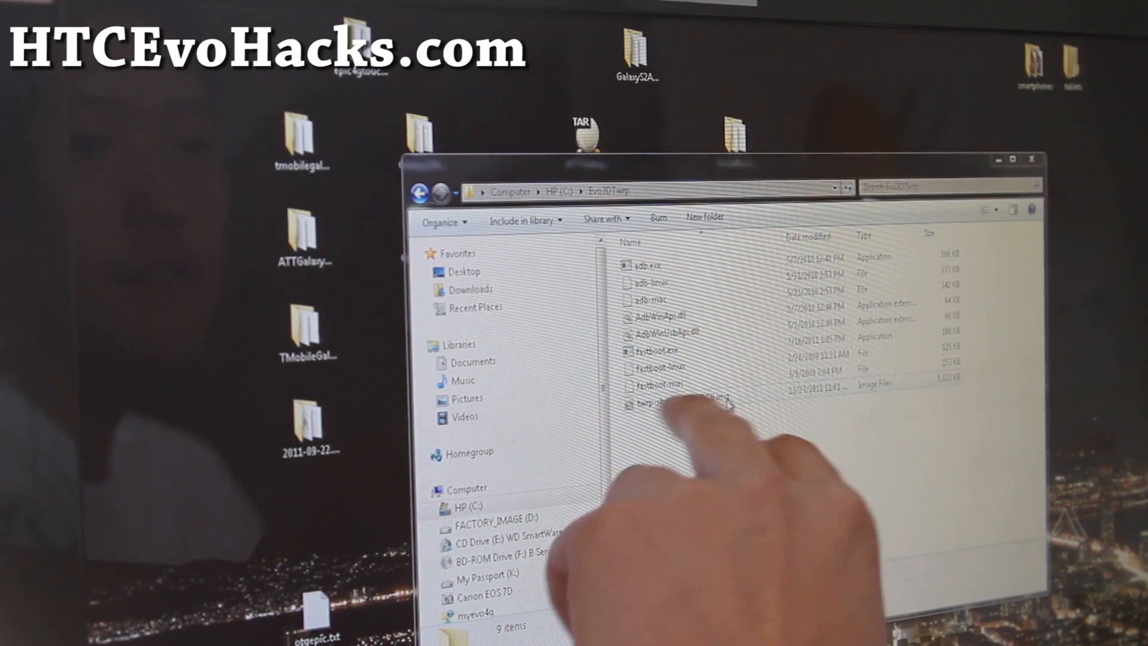
Select the TWRP recovery image file in the Evo3DTwrp folder.
left_click(677, 402)
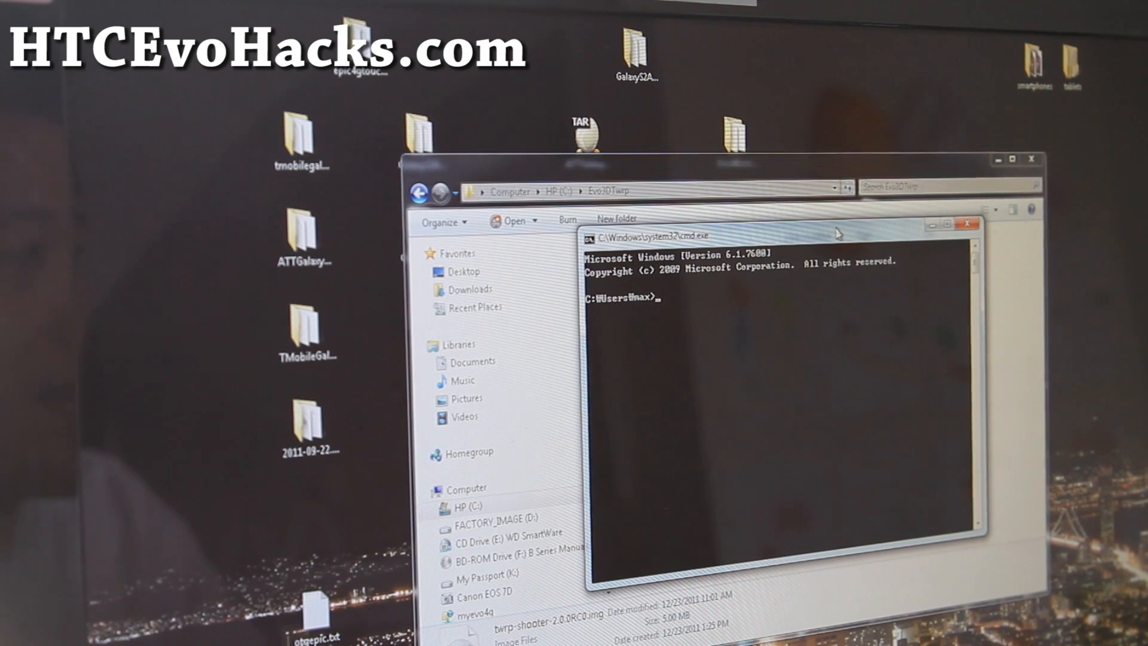
Change to the fastboot folder and flash twrp-shooter-2.0.0RC0.img as the recovery partition.
type("cd ₩")
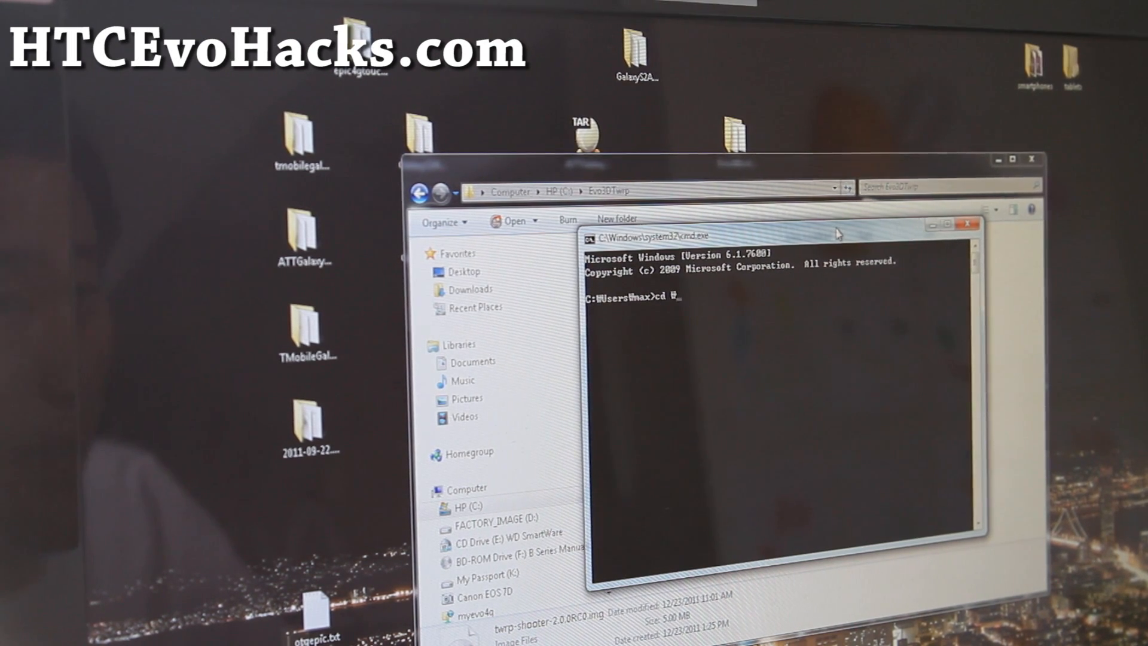
type("evo3dpermatemproot")
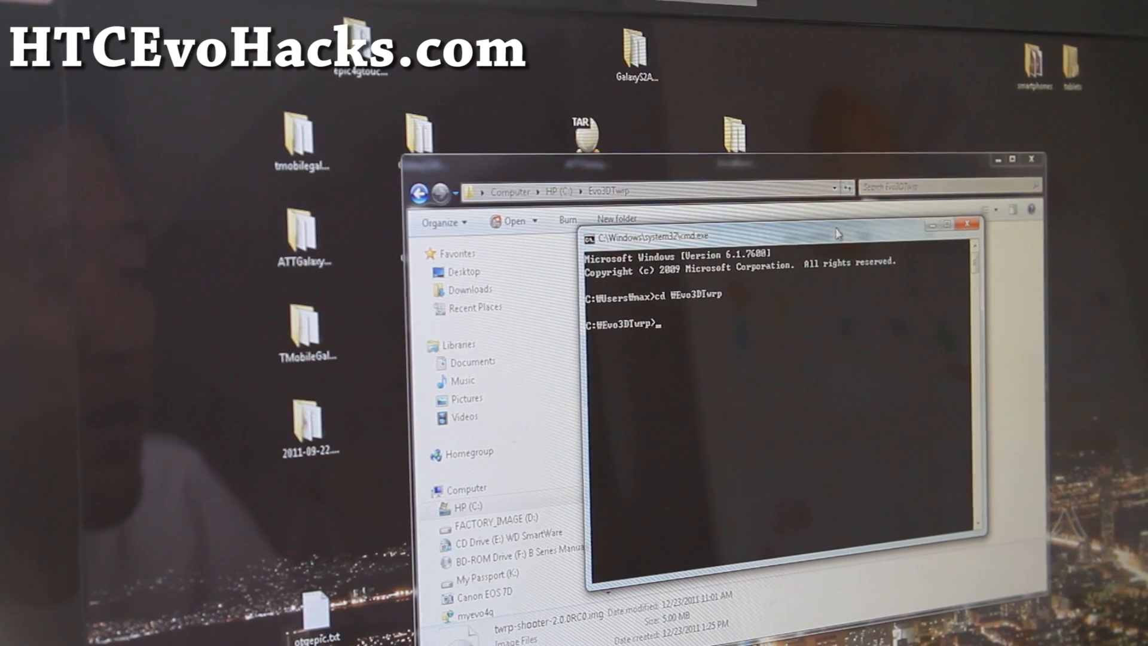
type("fastboot")
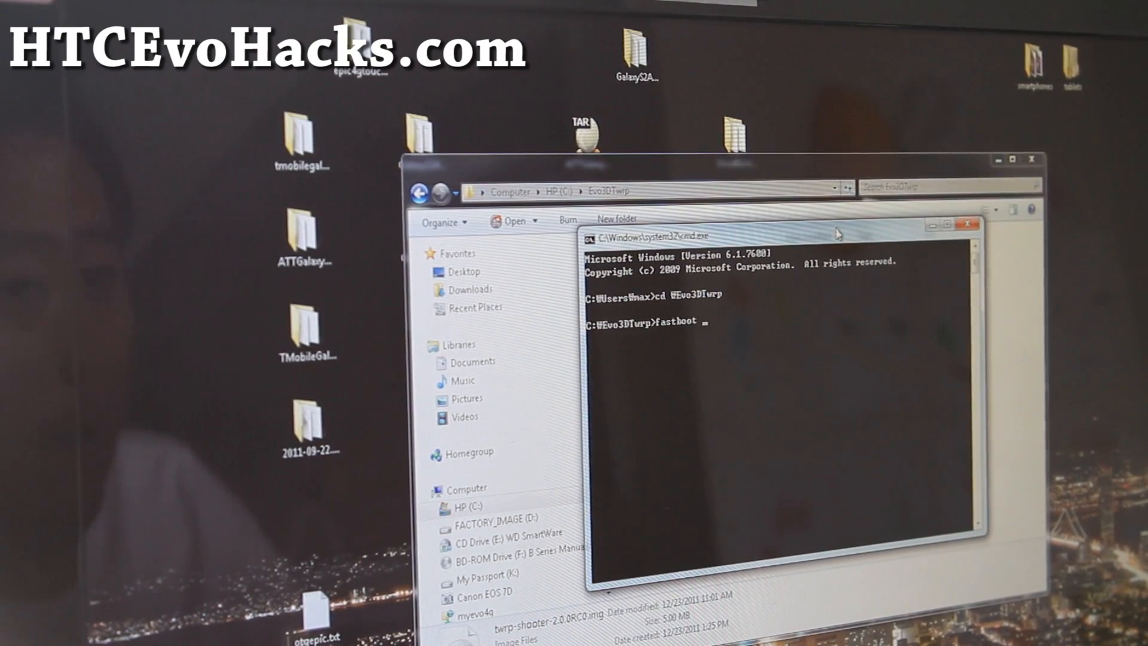
type("flash recovery")
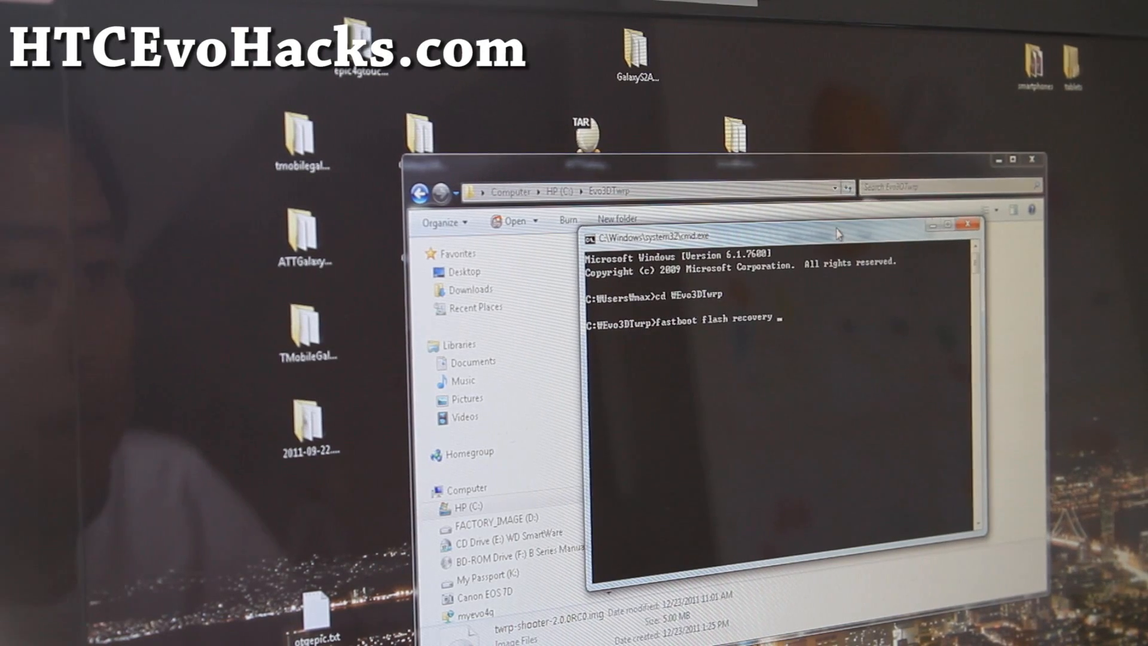
type("twrp-shooter-2.0.0RC0.img")
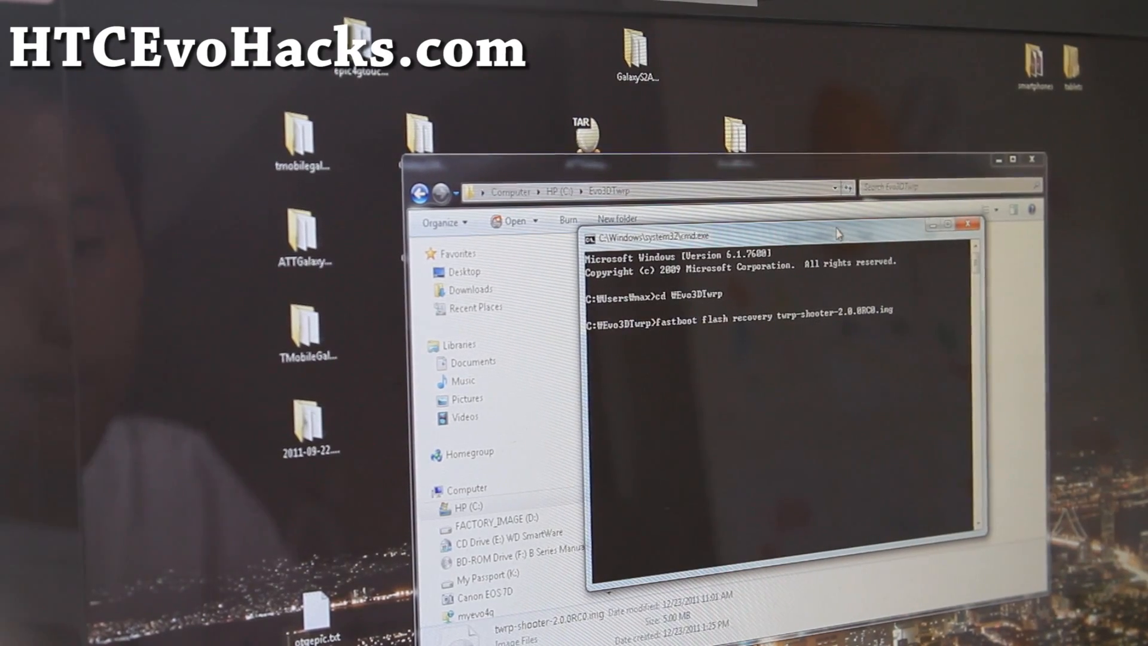
key("Enter")
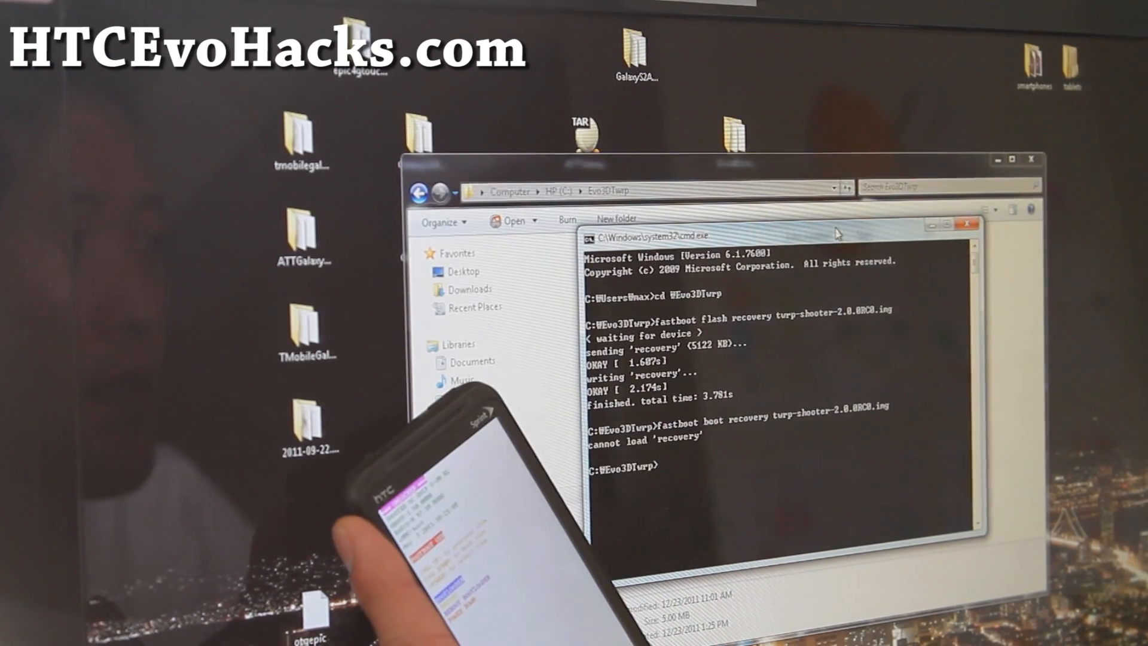
type("fastboot boot recovery twrp-shooter-2.0.0RC0.img")
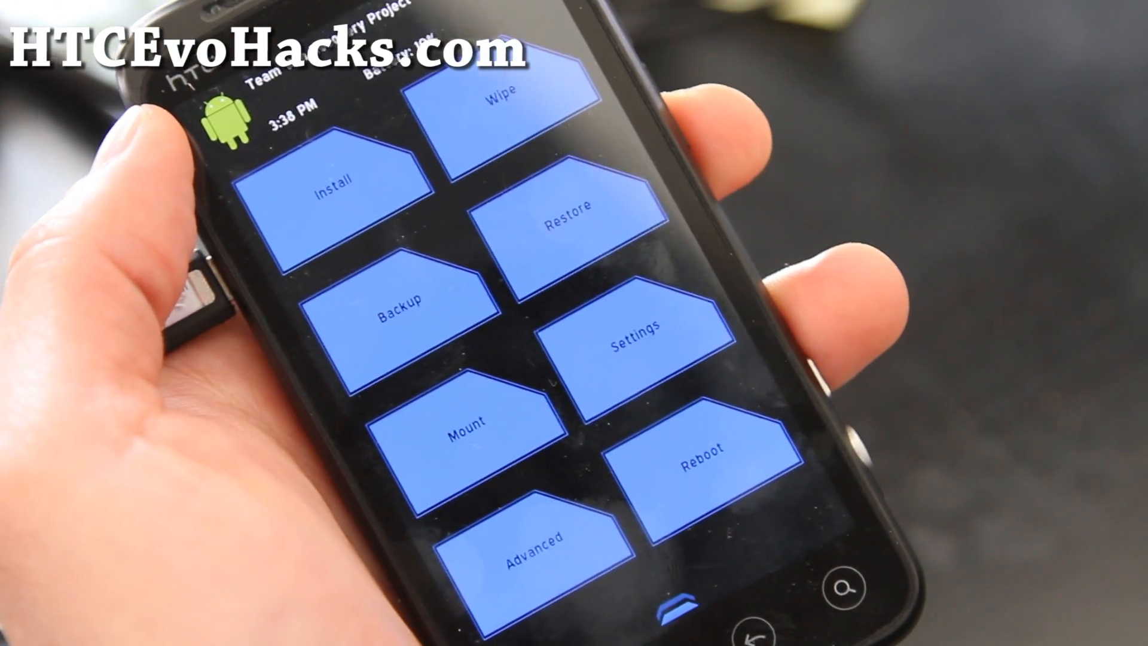
Open TWRP's Advanced menu with Fix Permissions, Copy Log to SD and Partition SD Card.
left_click(521, 541)
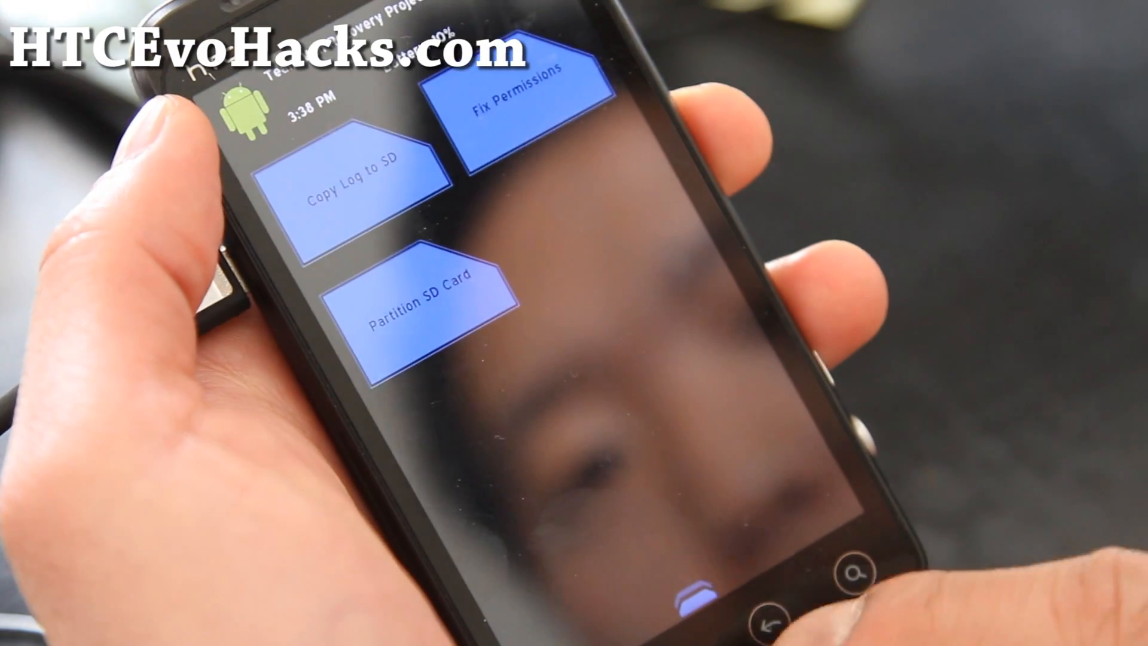